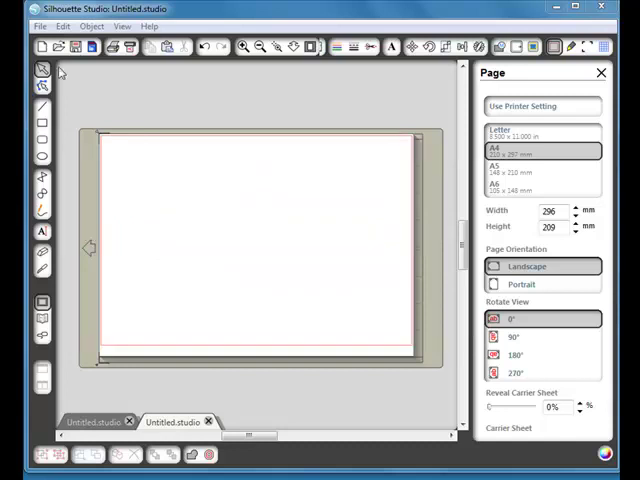
Step: Open the red bow PNG clipart onto the page, showing All Files to find it
left_click(40, 24)
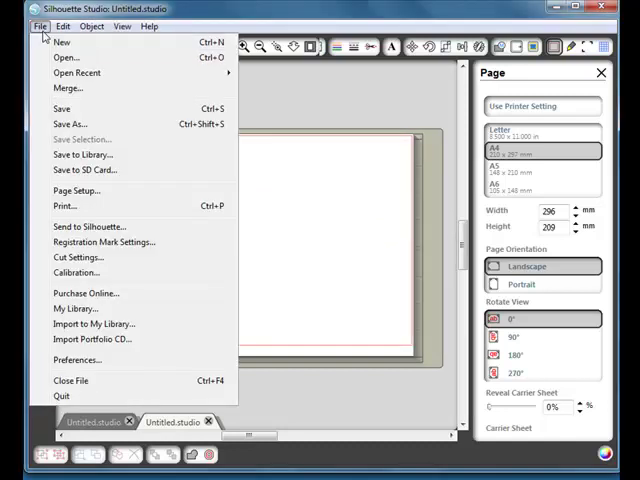
left_click(66, 56)
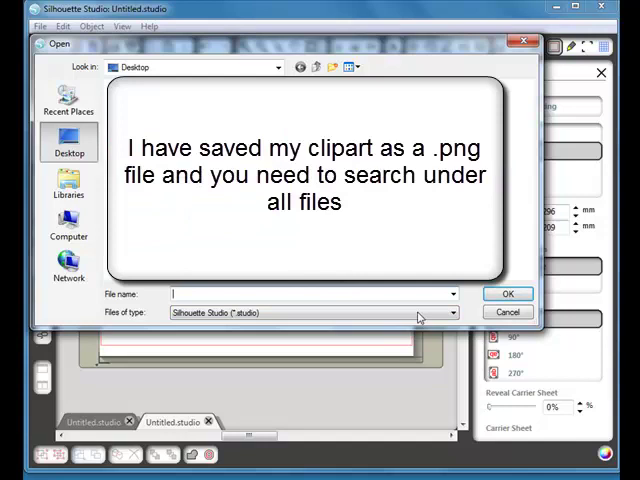
left_click(452, 312)
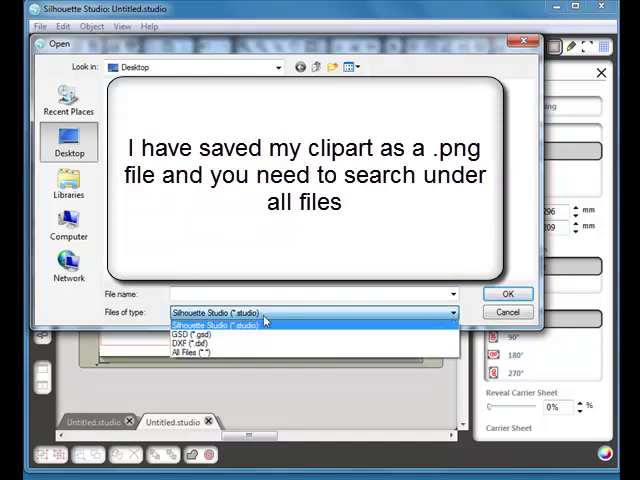
left_click(196, 352)
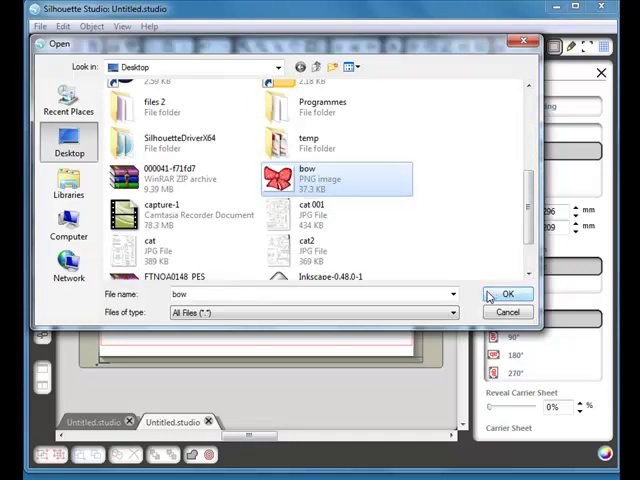
left_click(508, 292)
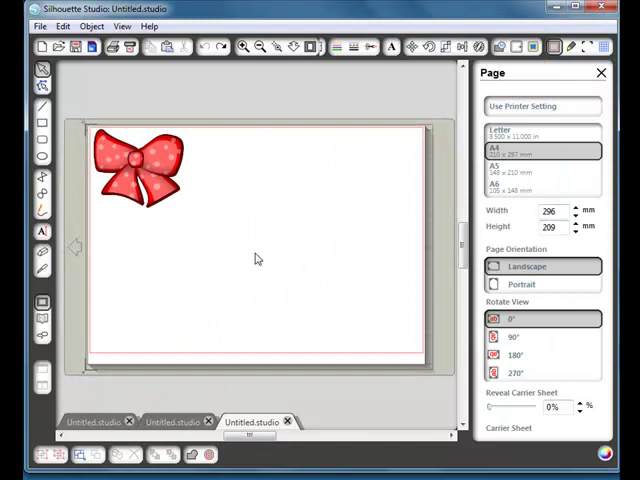
Step: Enlarge the bow to fill the work area and draw a trace area around it
left_click_drag(140, 164, 236, 220)
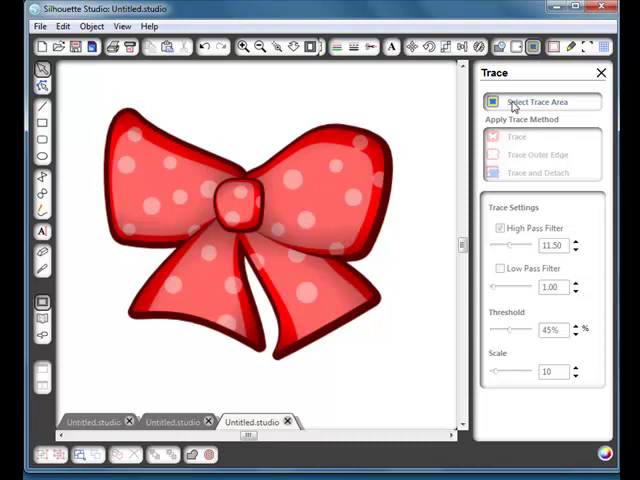
left_click(538, 100)
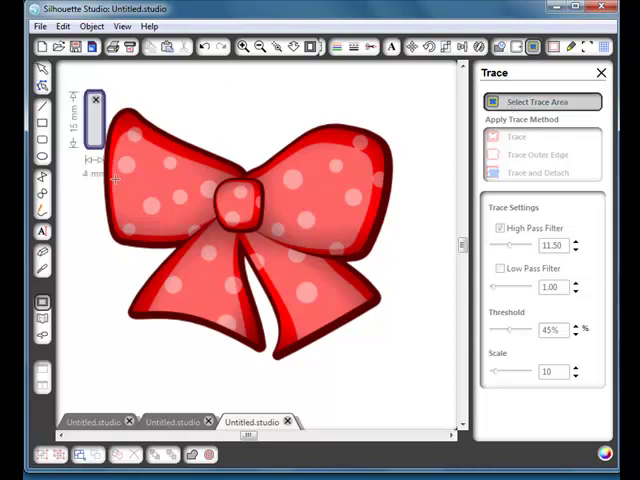
left_click(540, 100)
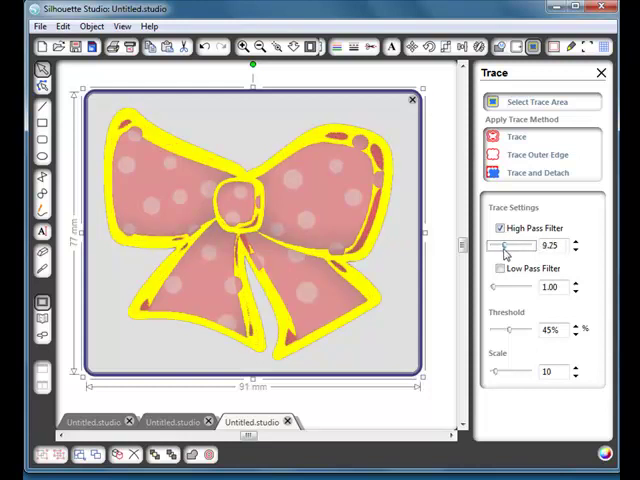
Step: Tune the High Pass Filter, trace the bow's outer edge and delete the original image
left_click_drag(510, 246, 504, 246)
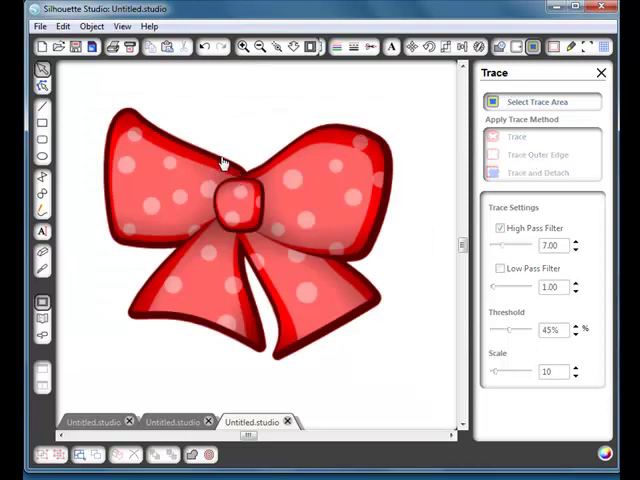
mouse_move(238, 164)
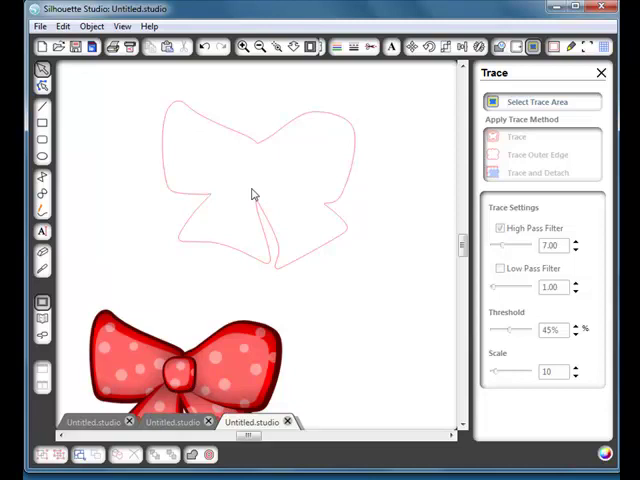
mouse_move(248, 344)
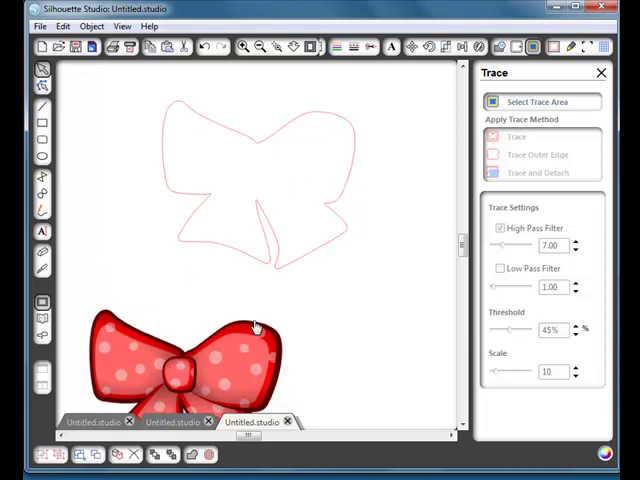
key("Delete")
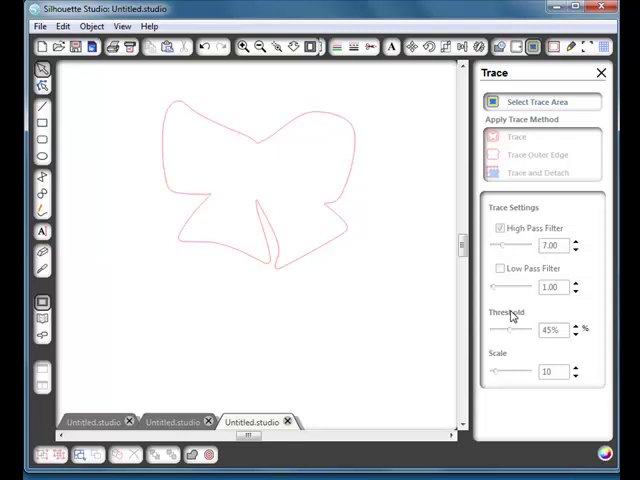
mouse_move(544, 260)
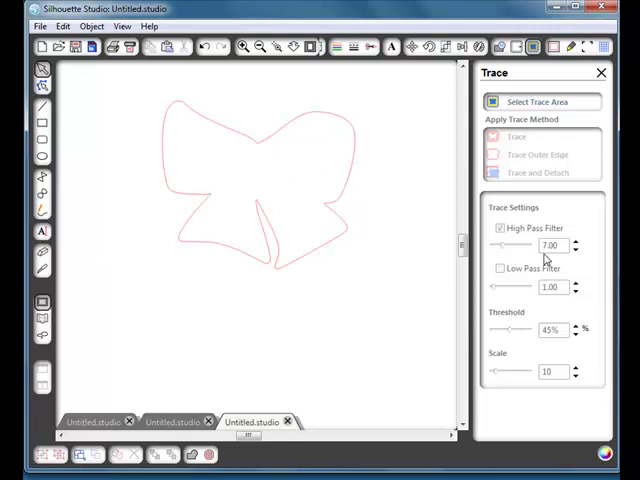
mouse_move(538, 304)
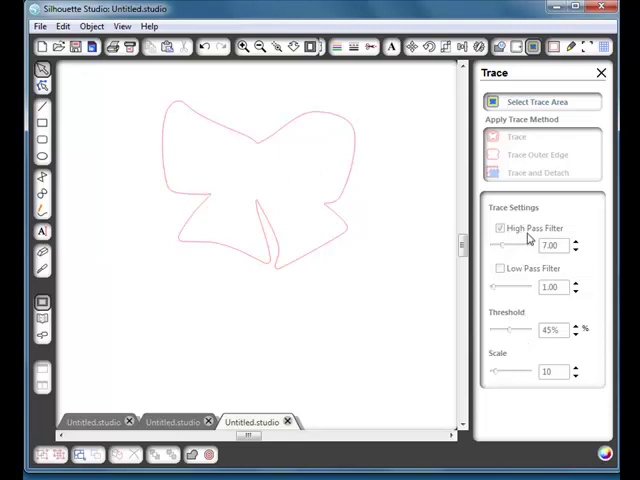
mouse_move(296, 158)
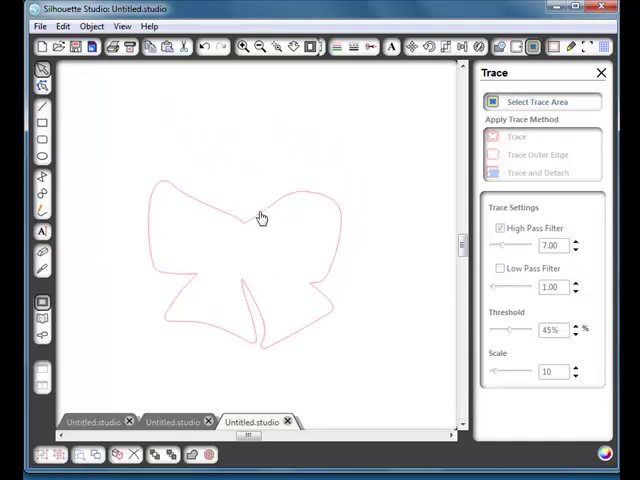
Step: Apply a rounded outward offset about 6 mm around the traced bow outline
left_click(260, 218)
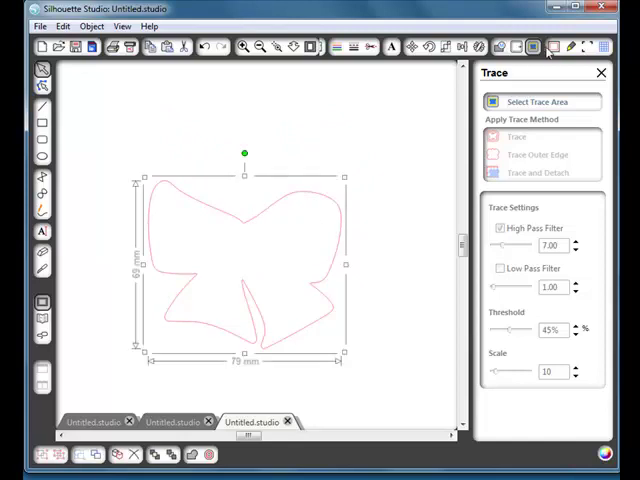
left_click(548, 48)
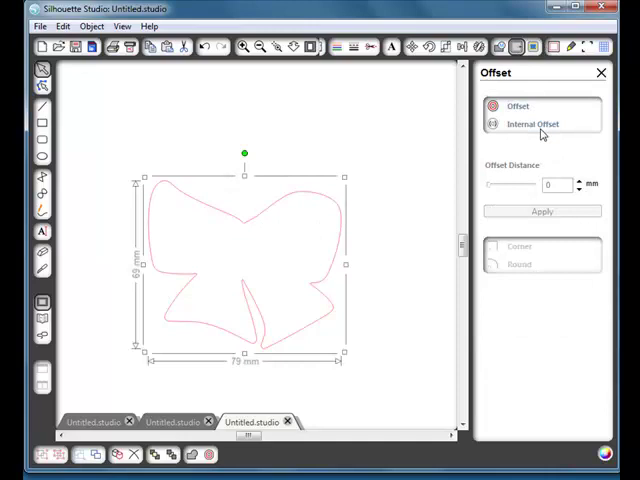
left_click(540, 212)
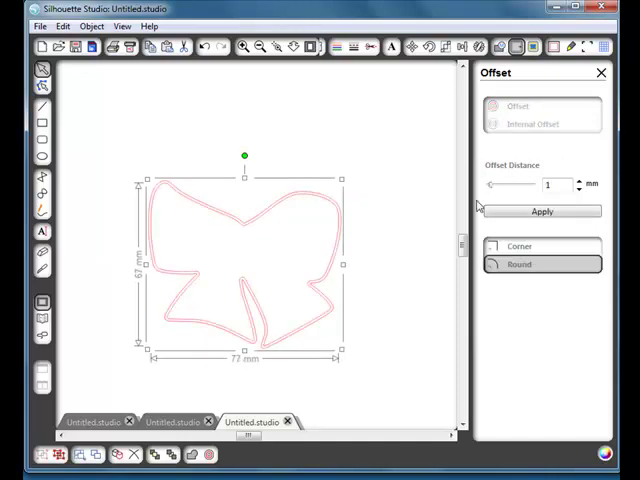
left_click(556, 184)
type("6")
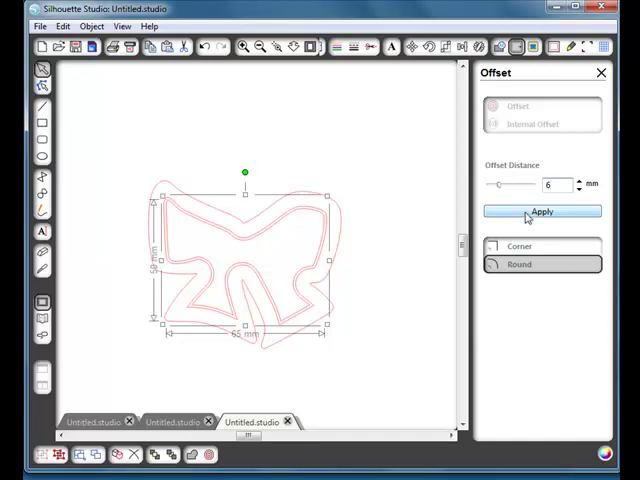
left_click(540, 212)
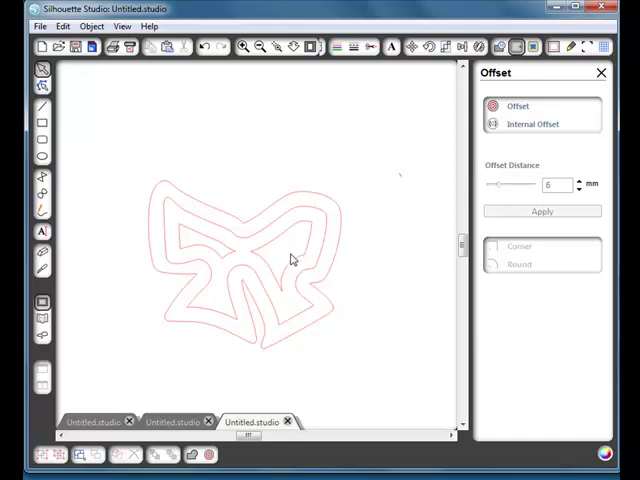
mouse_move(404, 180)
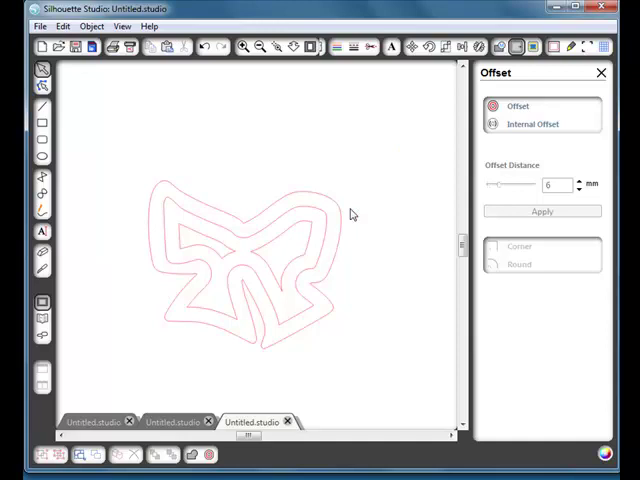
Step: Set text to Courier New size 24 and type a row of o's above the bow
left_click(42, 232)
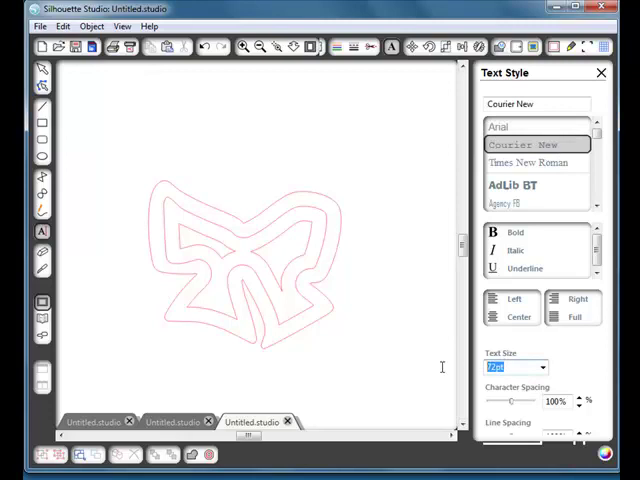
type("24")
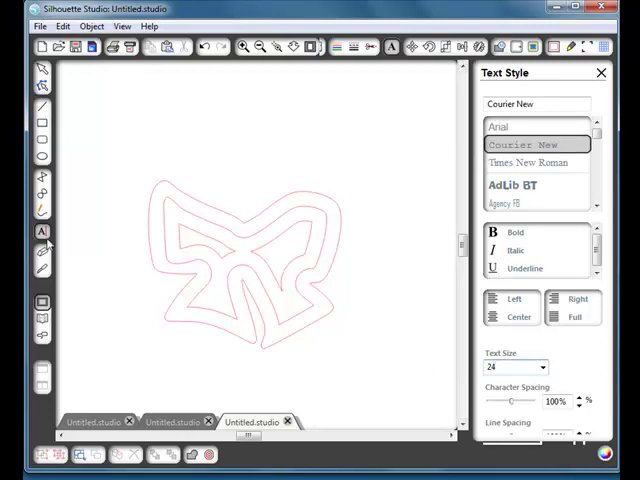
left_click(216, 136)
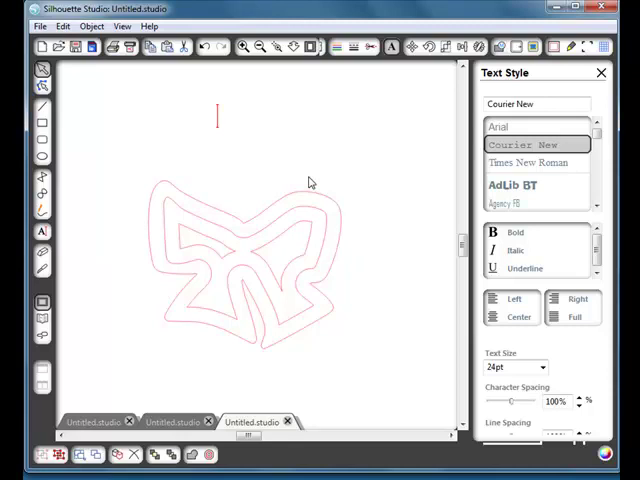
type("ooooooooooooooooo")
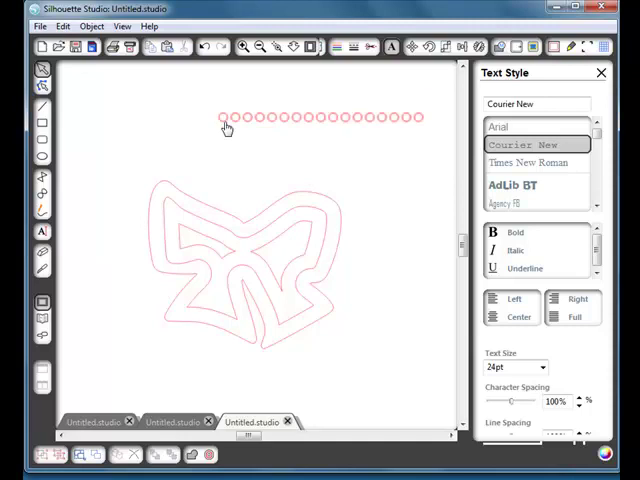
Step: Attach the row of o's to the outer offset outline so circles wrap around the bow
left_click(222, 118)
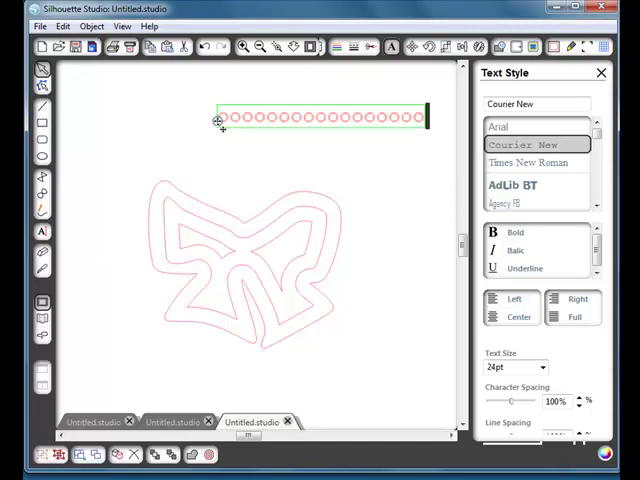
left_click_drag(218, 118, 196, 198)
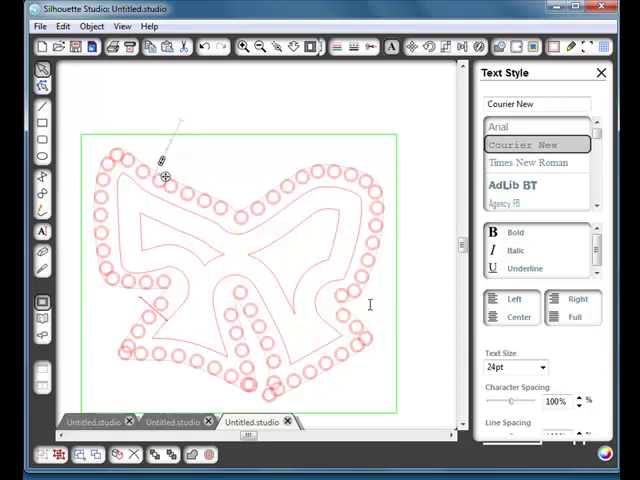
mouse_move(232, 302)
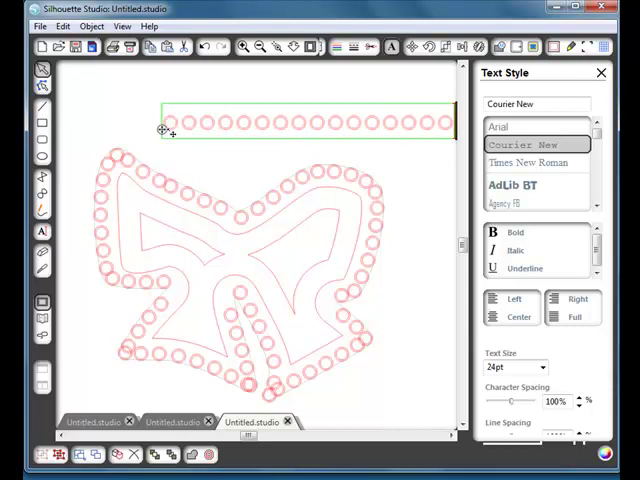
Step: Attach the second row of o's to the inner traced bow outline
left_click_drag(164, 120, 164, 148)
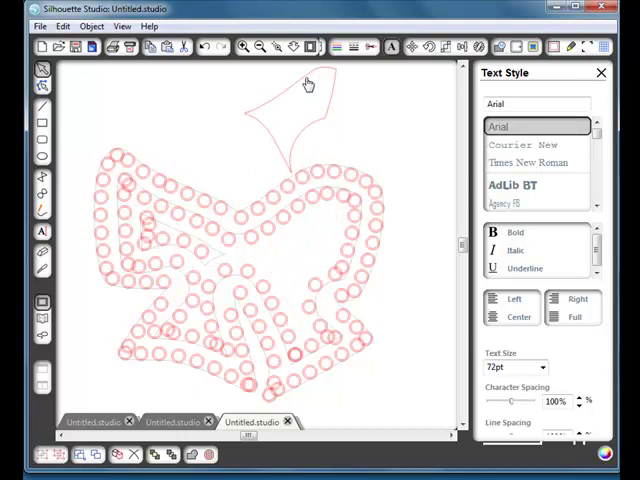
left_click(522, 144)
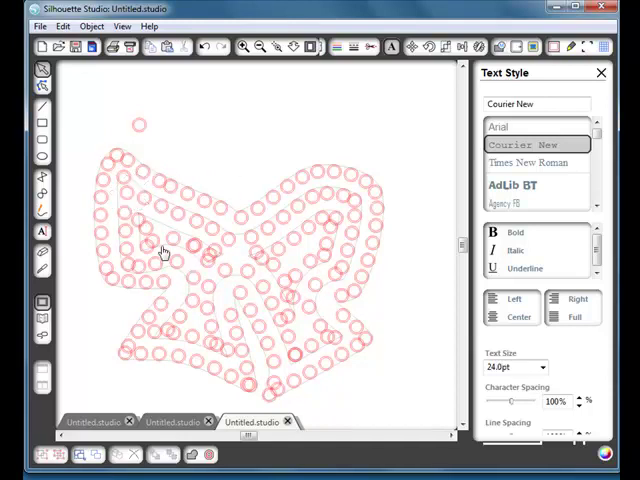
Step: Reposition individual circles near the bow's center to close remaining gaps
left_click(160, 230)
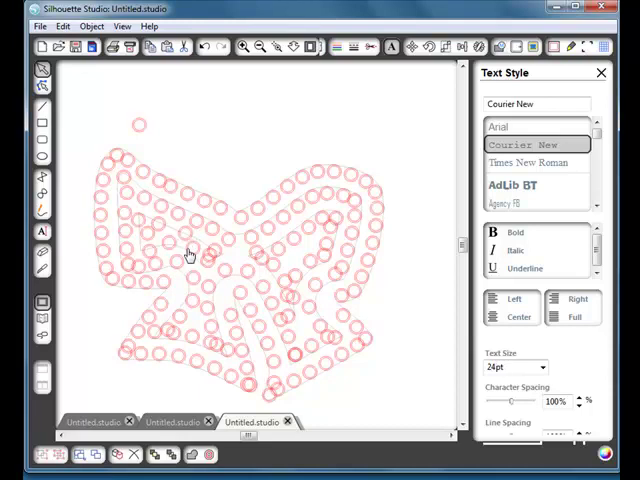
left_click(496, 126)
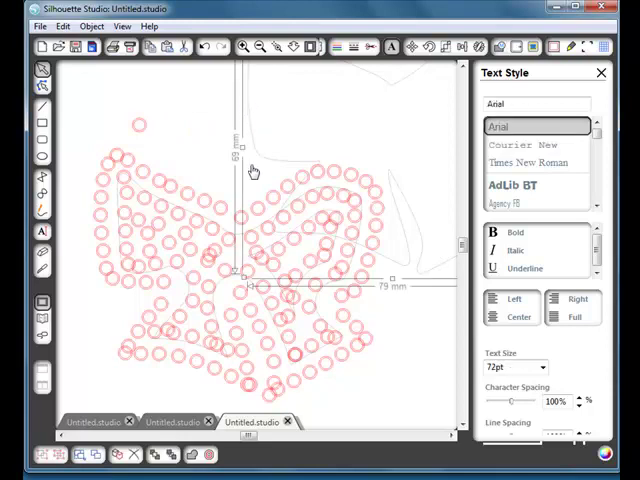
Step: Finish the circle arrangement and bring up the Modify panel's weld options
left_click(528, 144)
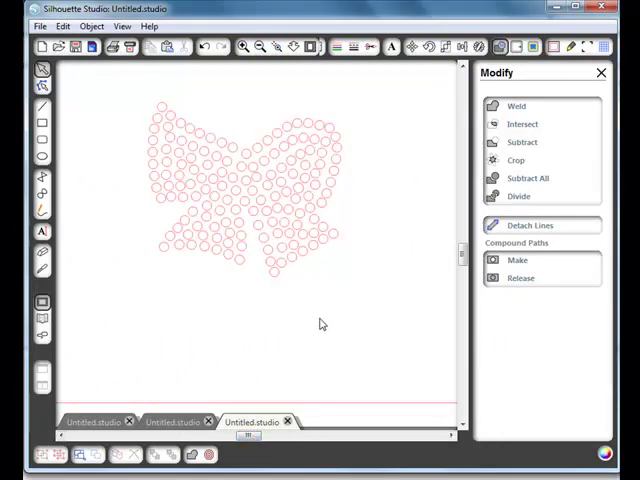
mouse_move(324, 262)
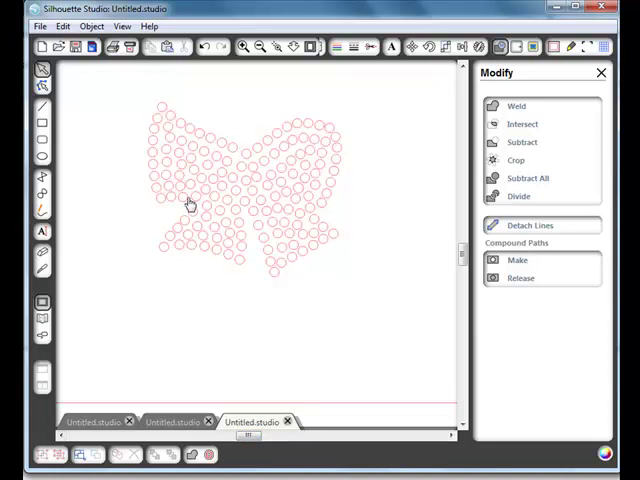
mouse_move(224, 288)
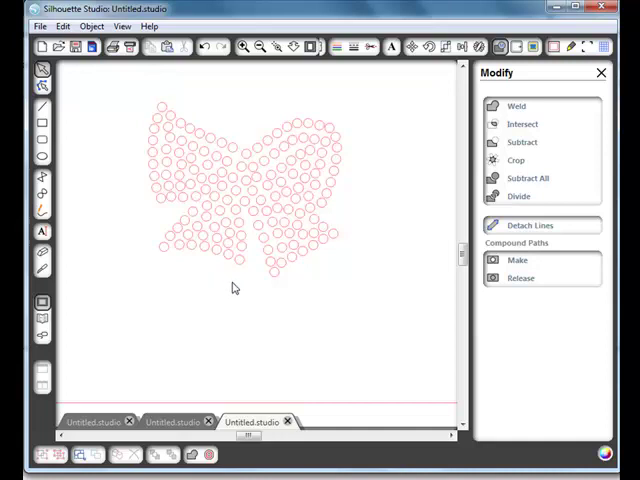
mouse_move(230, 272)
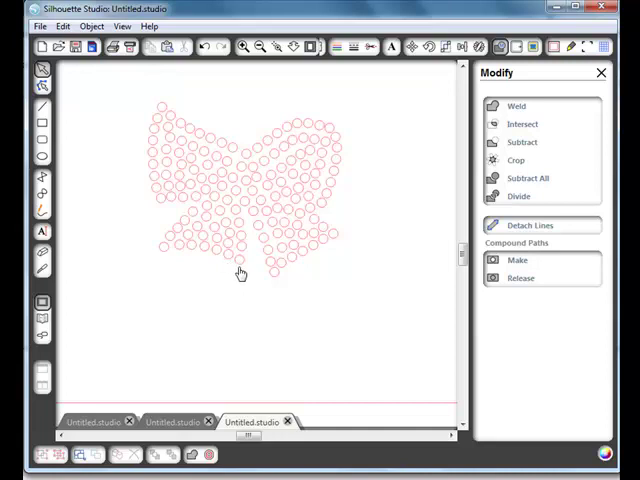
mouse_move(248, 272)
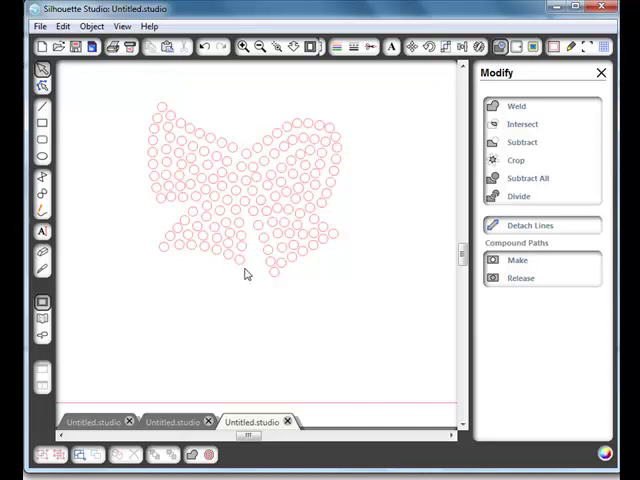
mouse_move(252, 278)
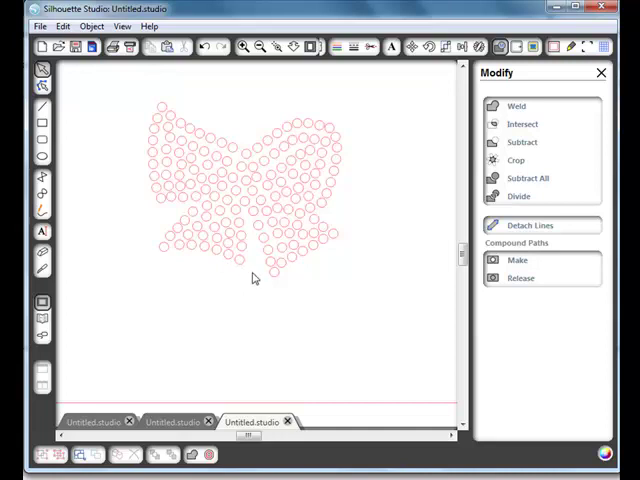
mouse_move(264, 282)
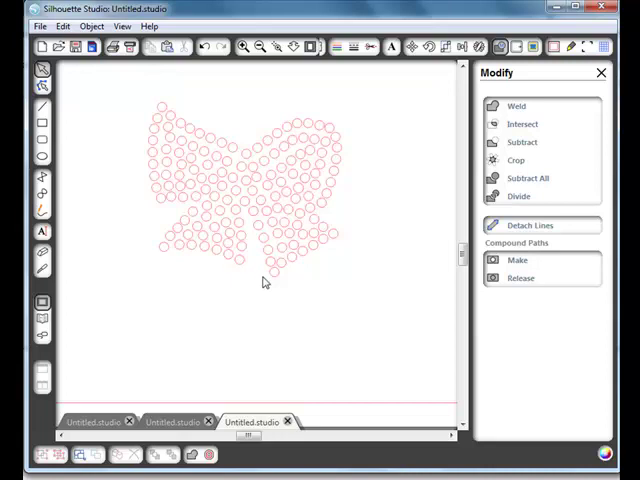
mouse_move(268, 346)
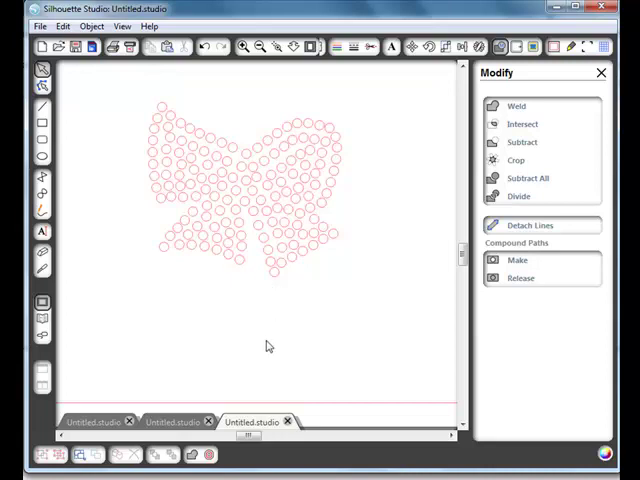